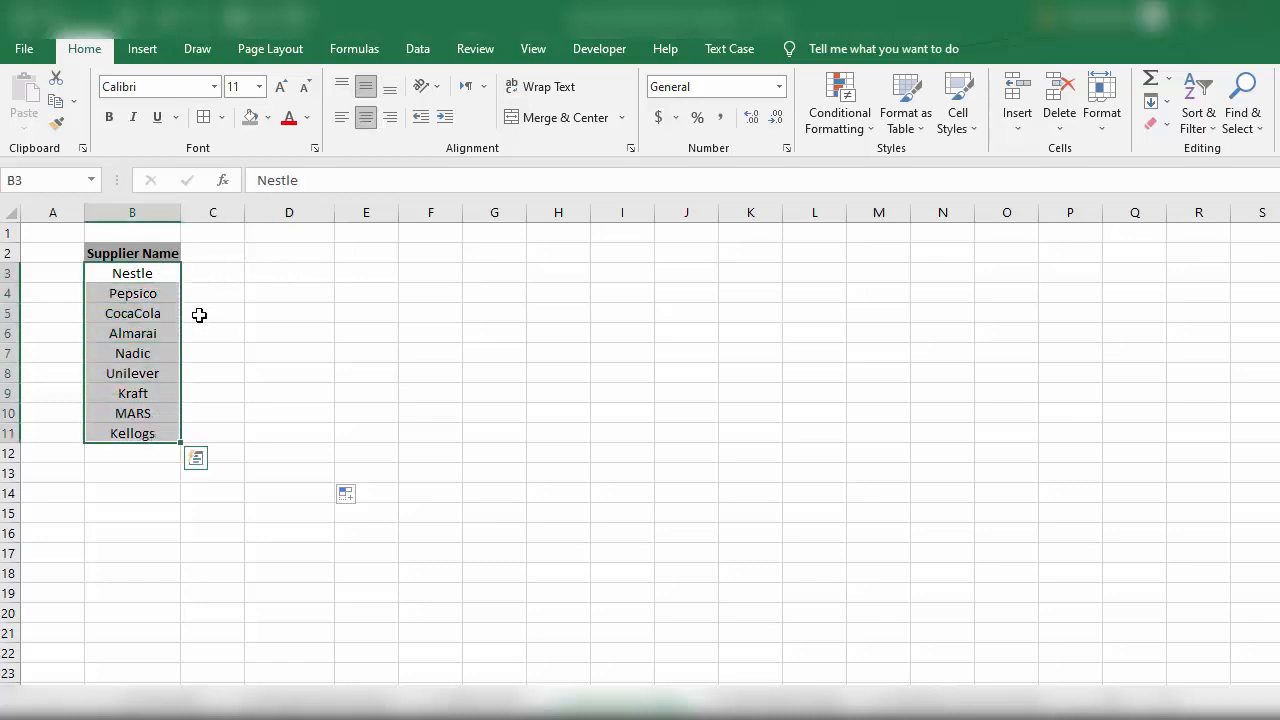
Build the formula ="MD "&B3 in D3 to prefix the Nestle supplier name with MD.
{"action": "left_click", "coordinate": [212, 272]}
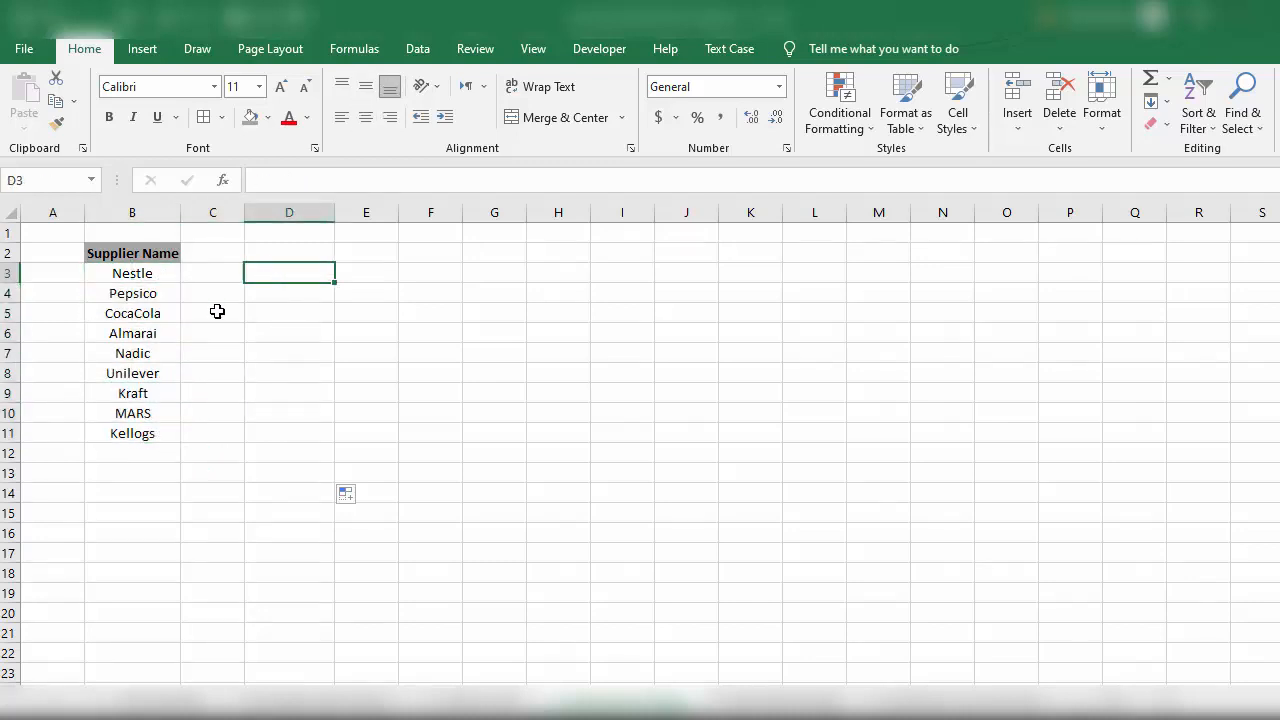
{"action": "mouse_move", "coordinate": [196, 288]}
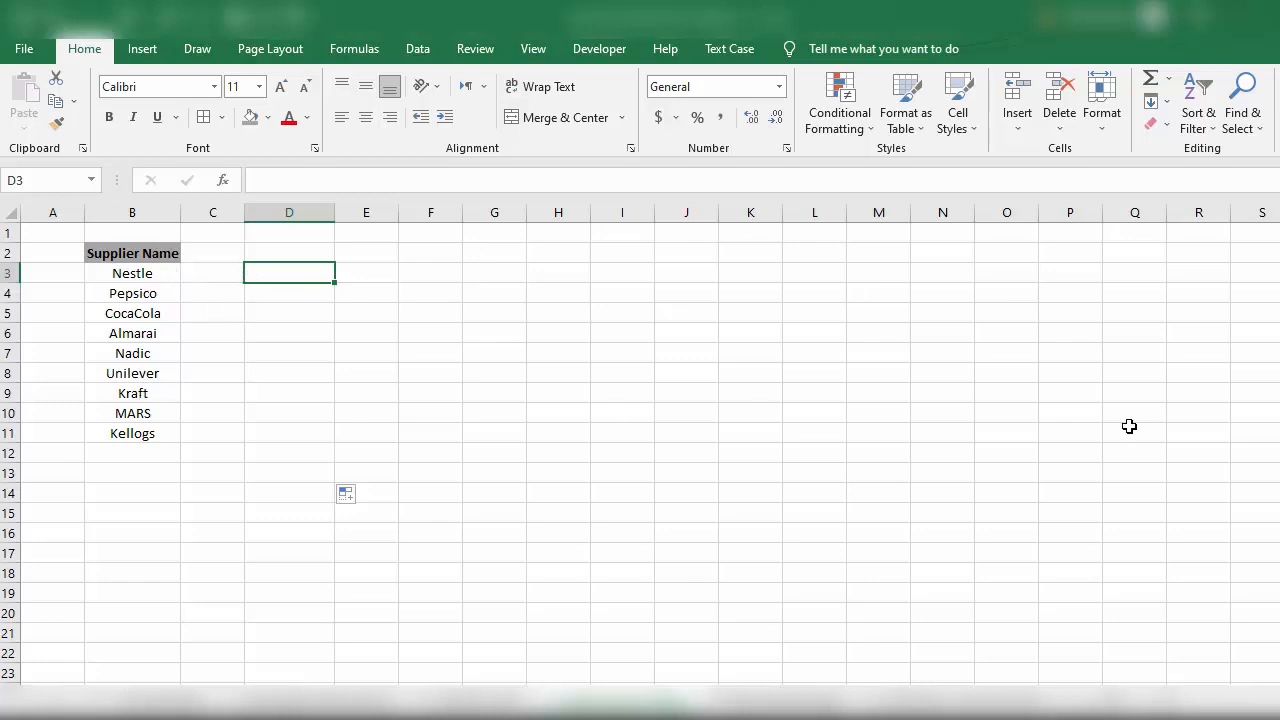
{"action": "type", "text": "="}
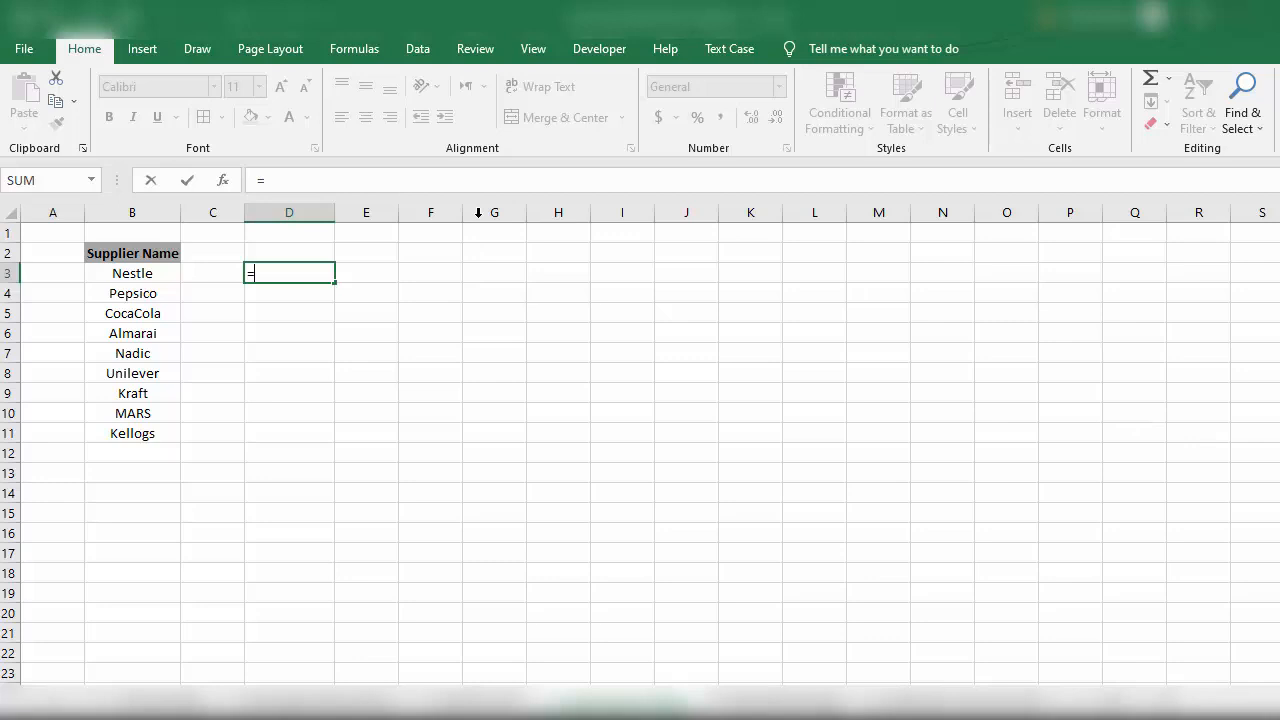
{"action": "type", "text": "\""}
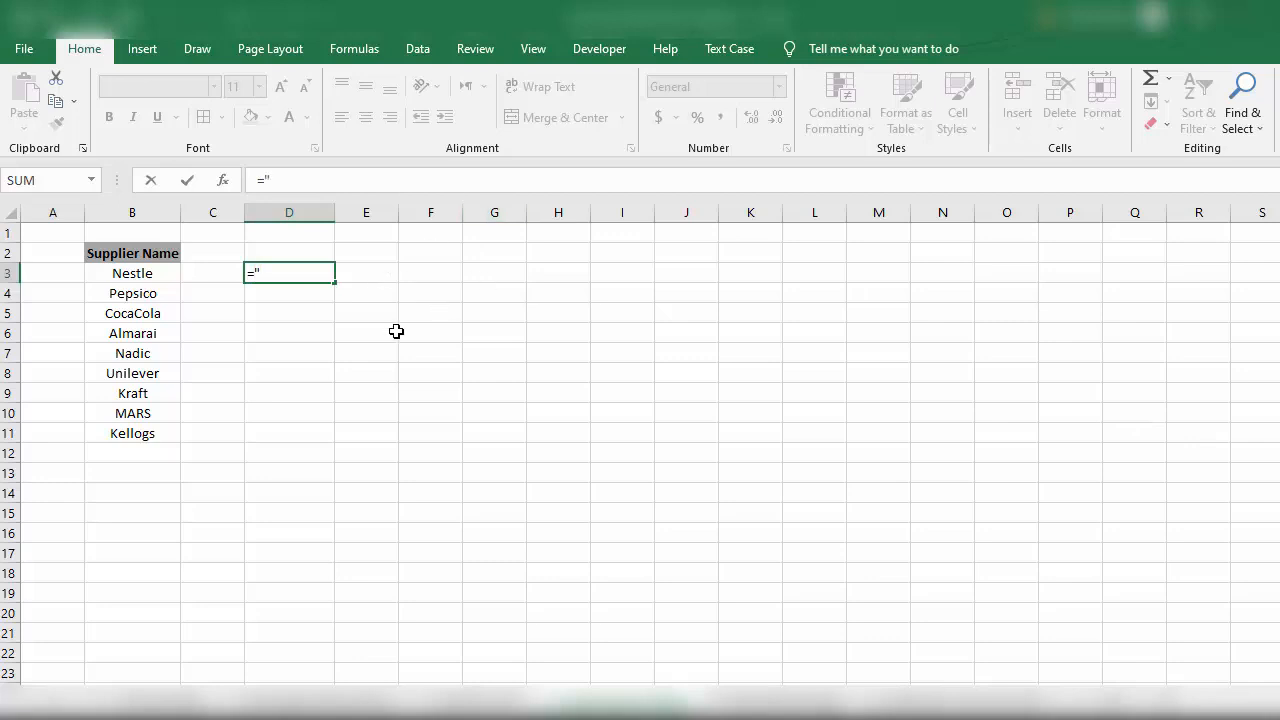
{"action": "mouse_move", "coordinate": [260, 346]}
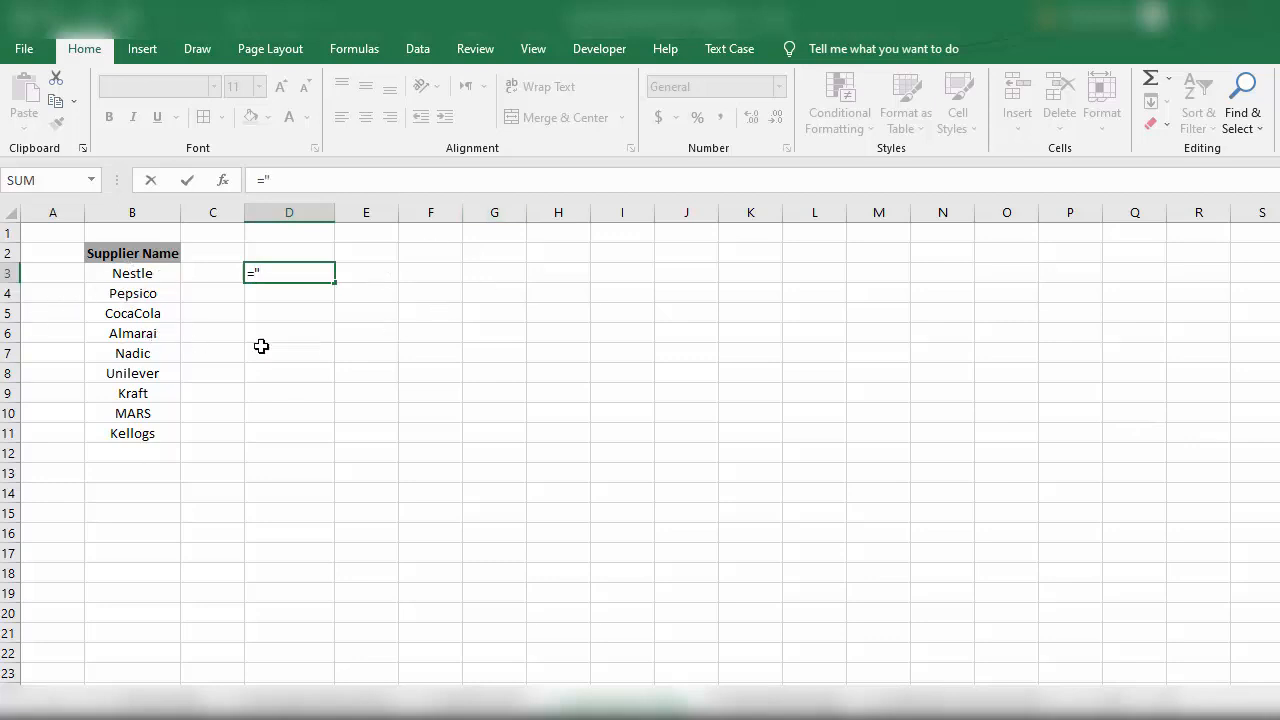
{"action": "mouse_move", "coordinate": [352, 352]}
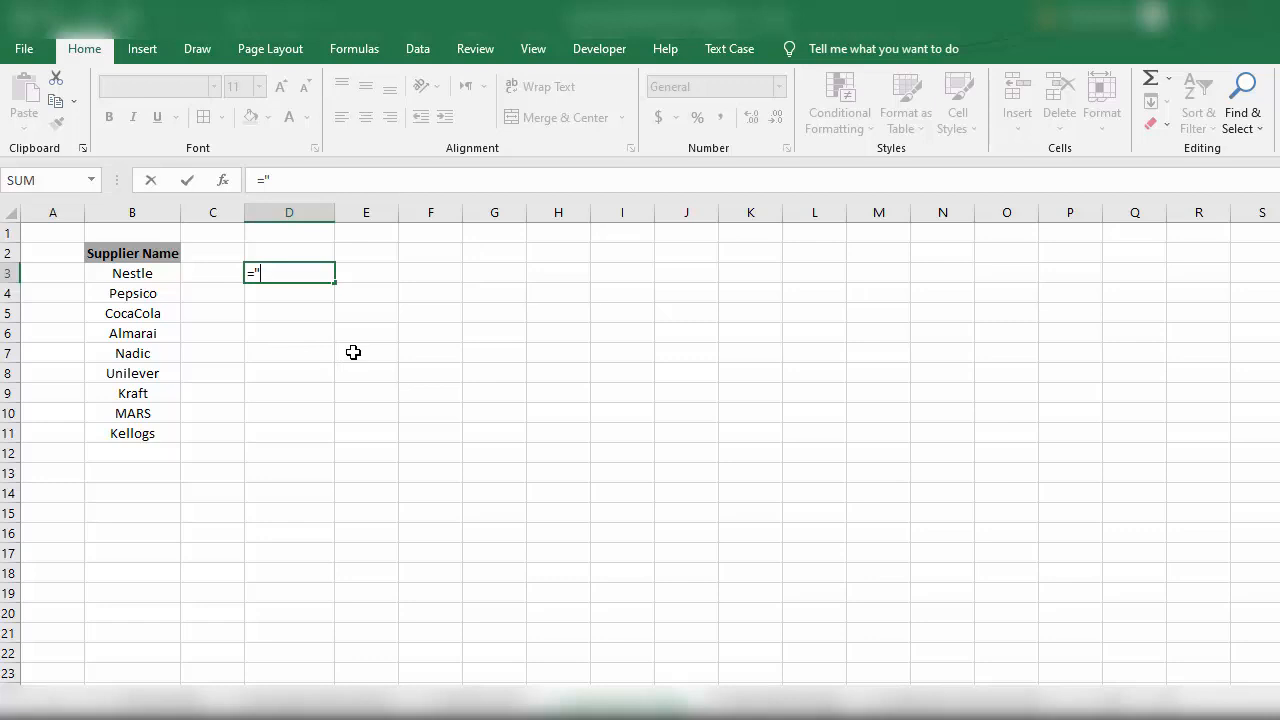
{"action": "type", "text": "MD \""}
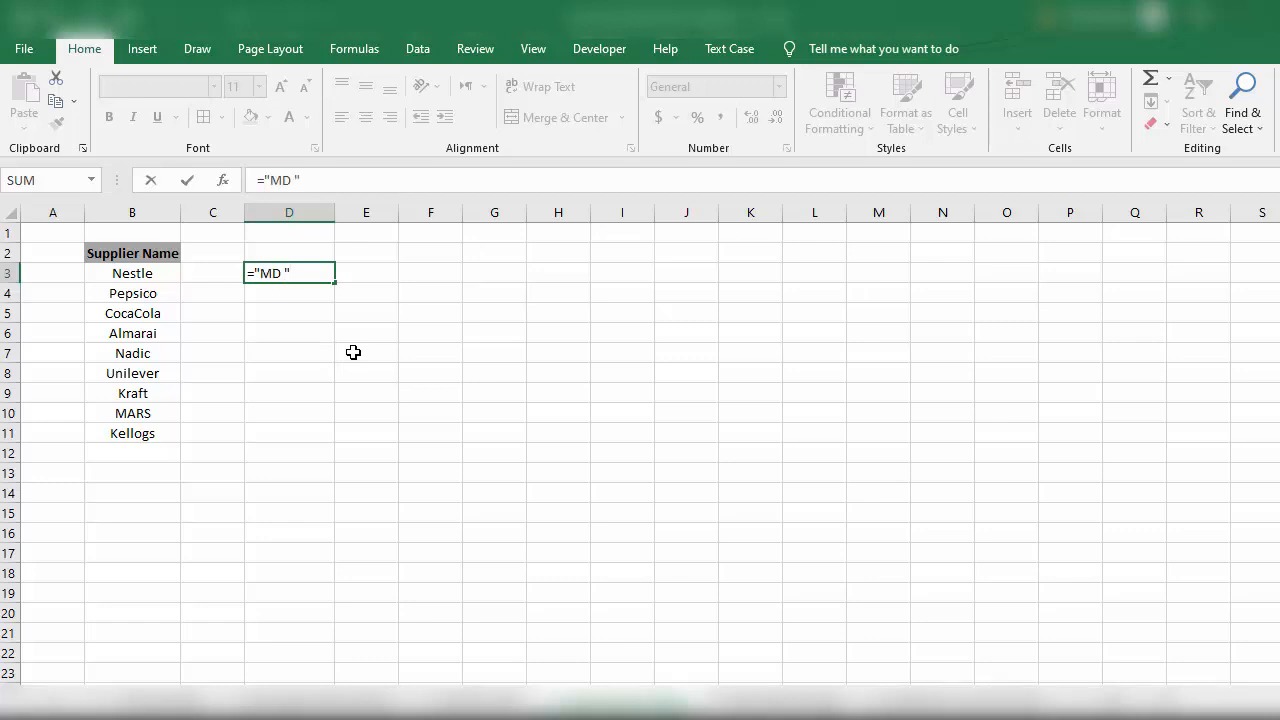
{"action": "type", "text": "&"}
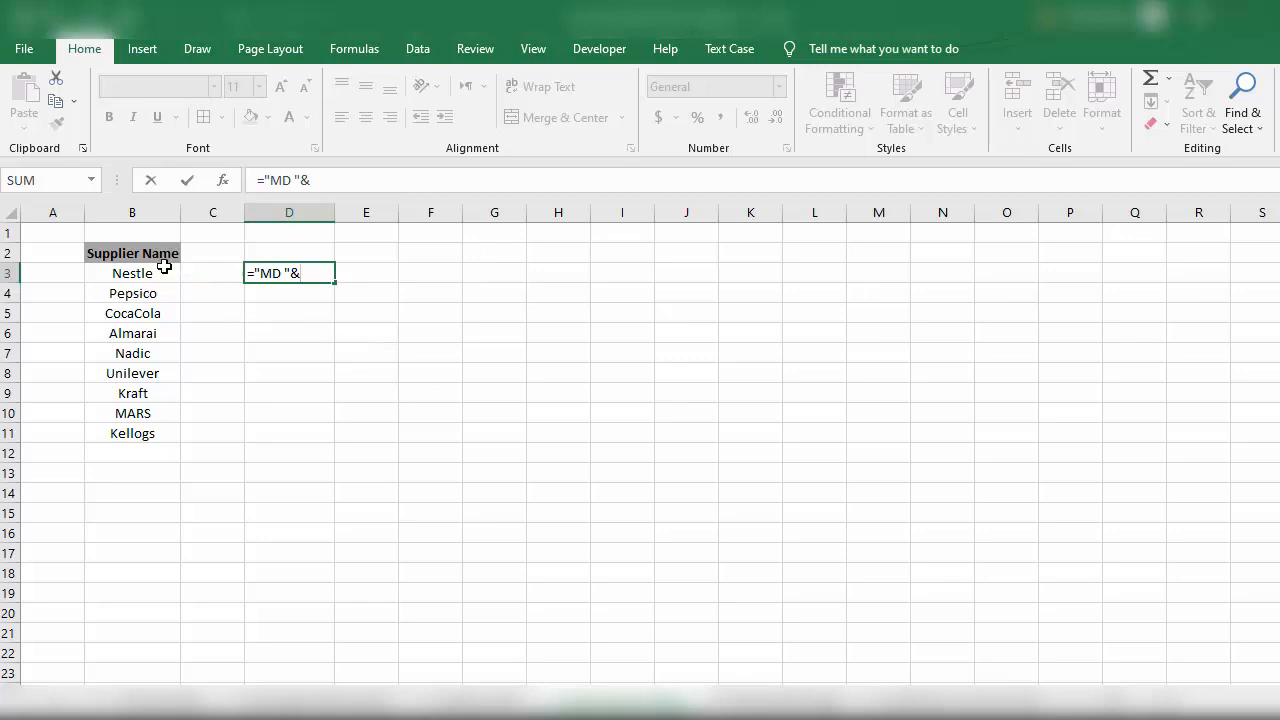
{"action": "left_click", "coordinate": [132, 272]}
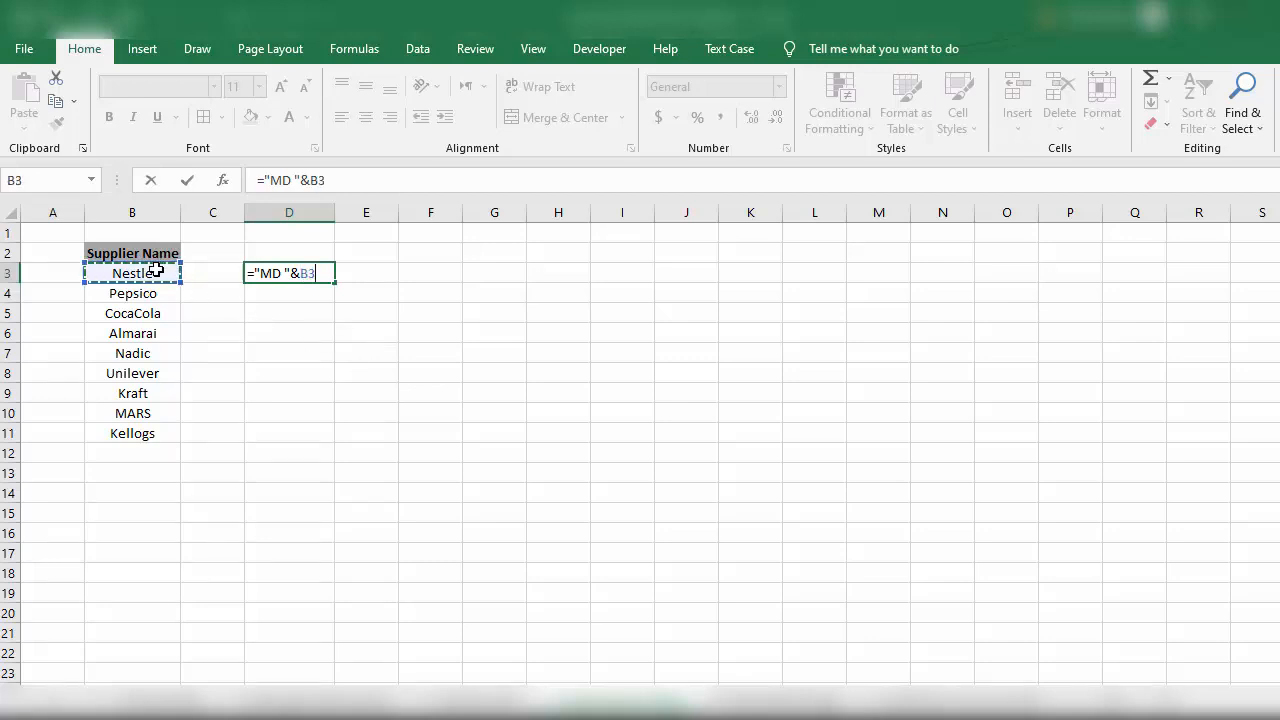
{"action": "key", "text": "Enter"}
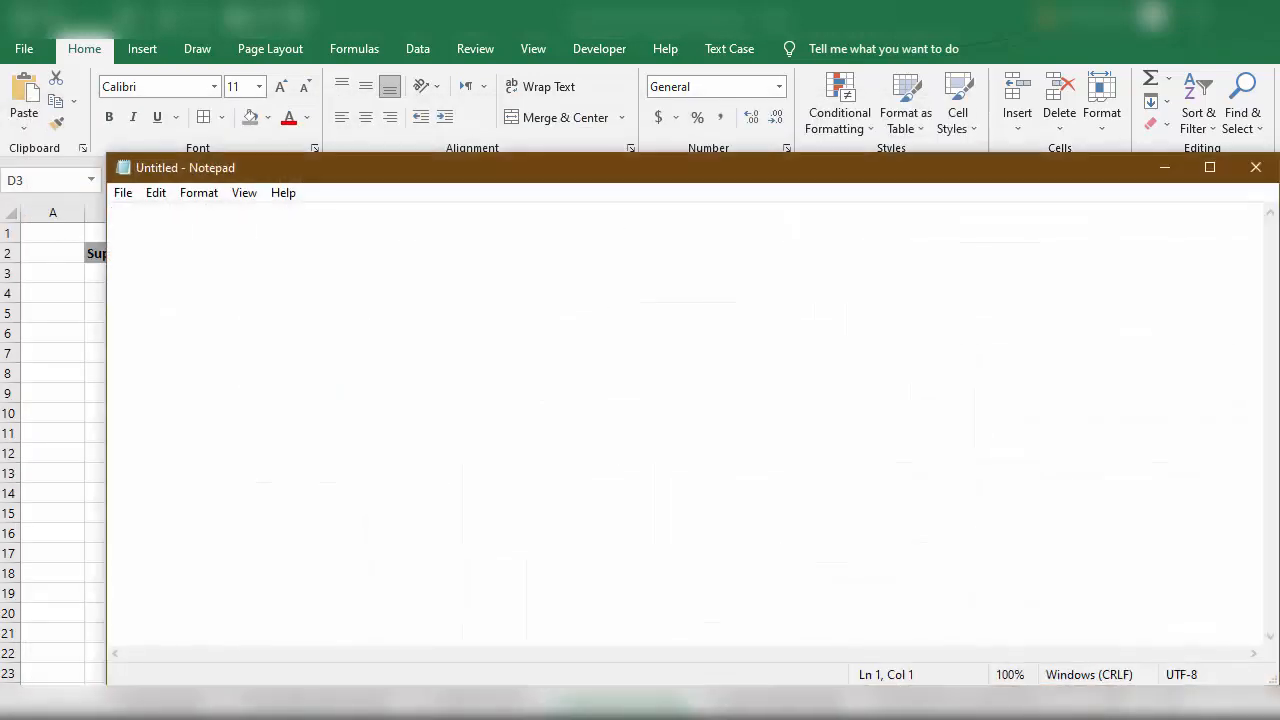
Fill the formula down and paste the nine MD commands into a new Notepad document.
{"action": "type", "text": "MD Nestle"}
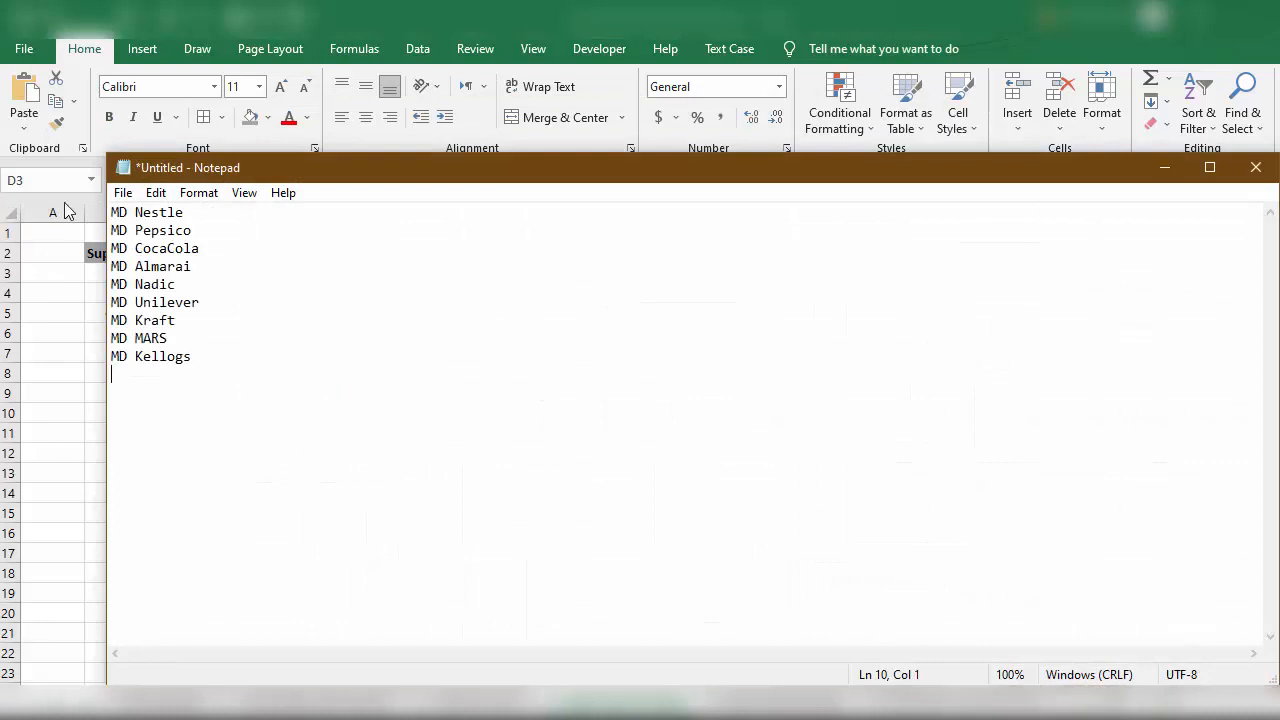
{"action": "left_click", "coordinate": [122, 192]}
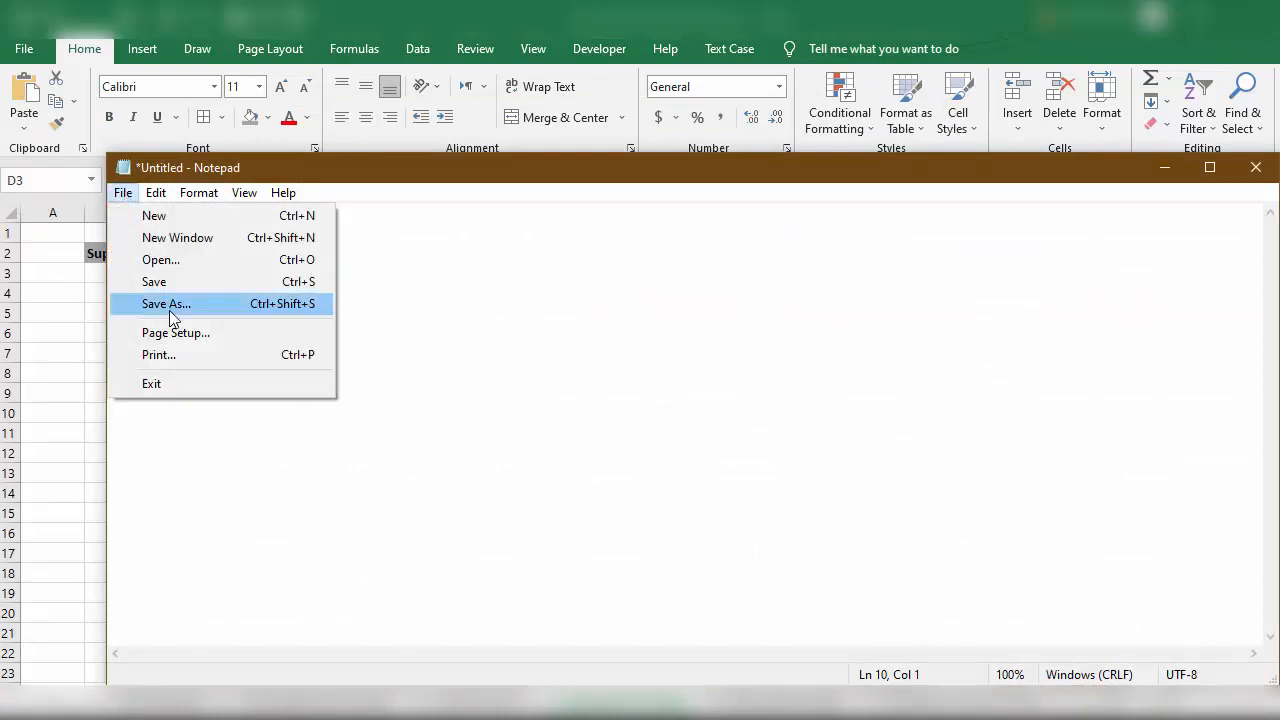
Save the Notepad document as Folder.BAT in the Working folder.
{"action": "left_click", "coordinate": [166, 304]}
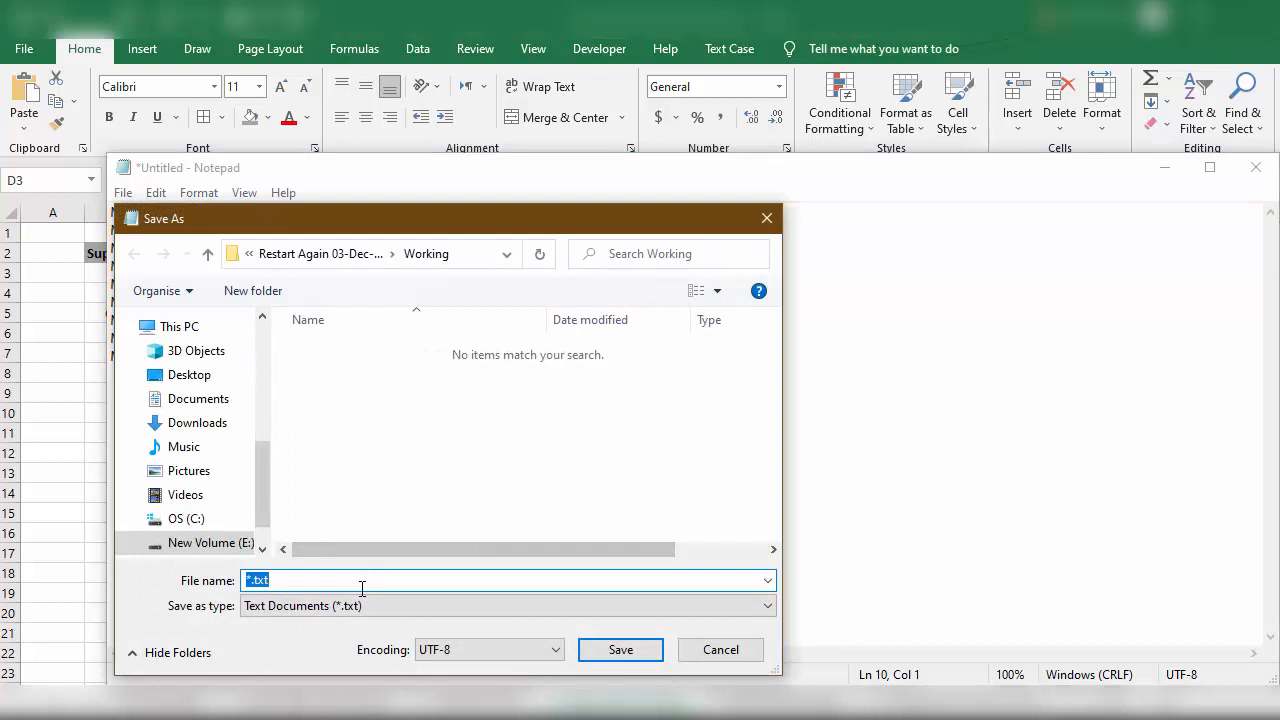
{"action": "type", "text": "f"}
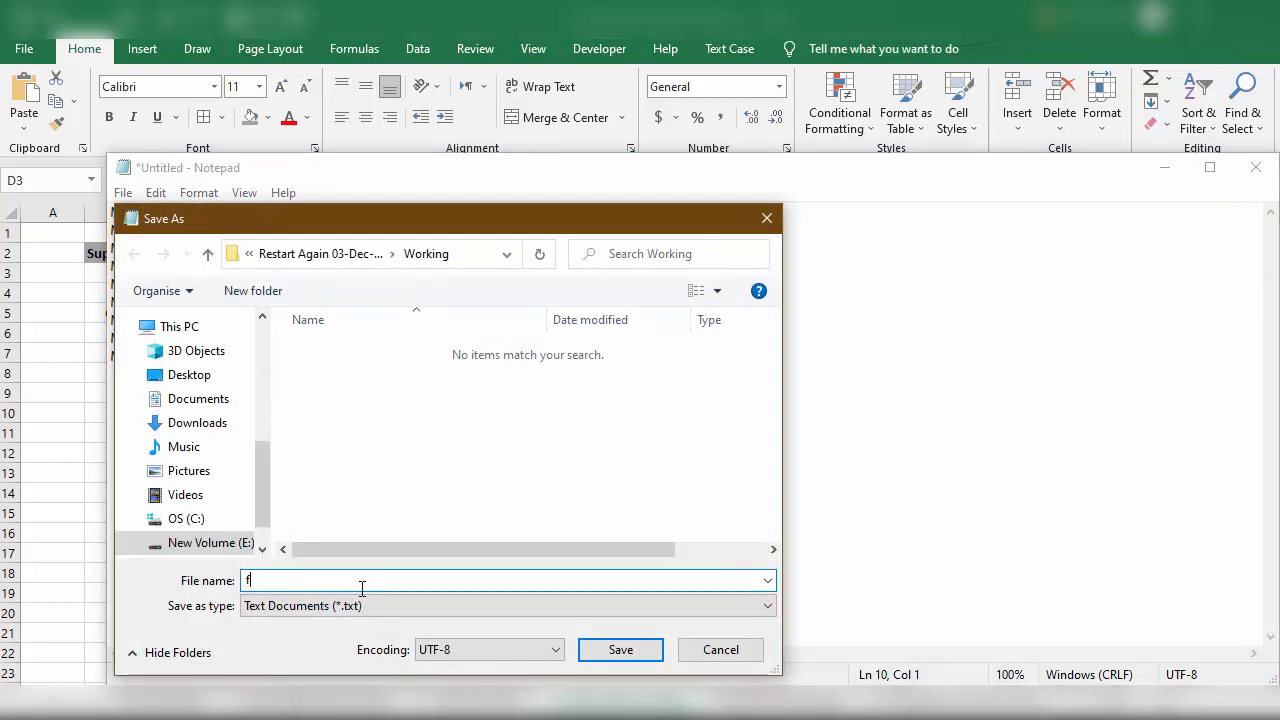
{"action": "type", "text": "OLDE"}
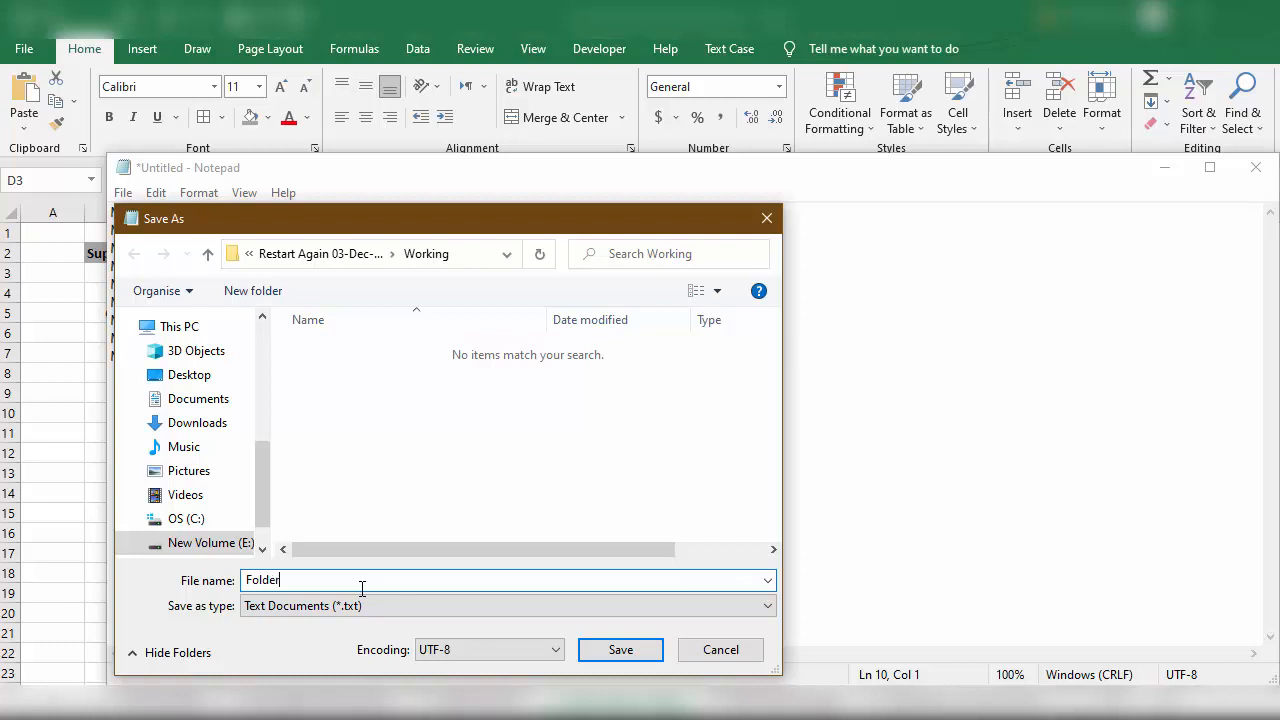
{"action": "type", "text": ".BAT"}
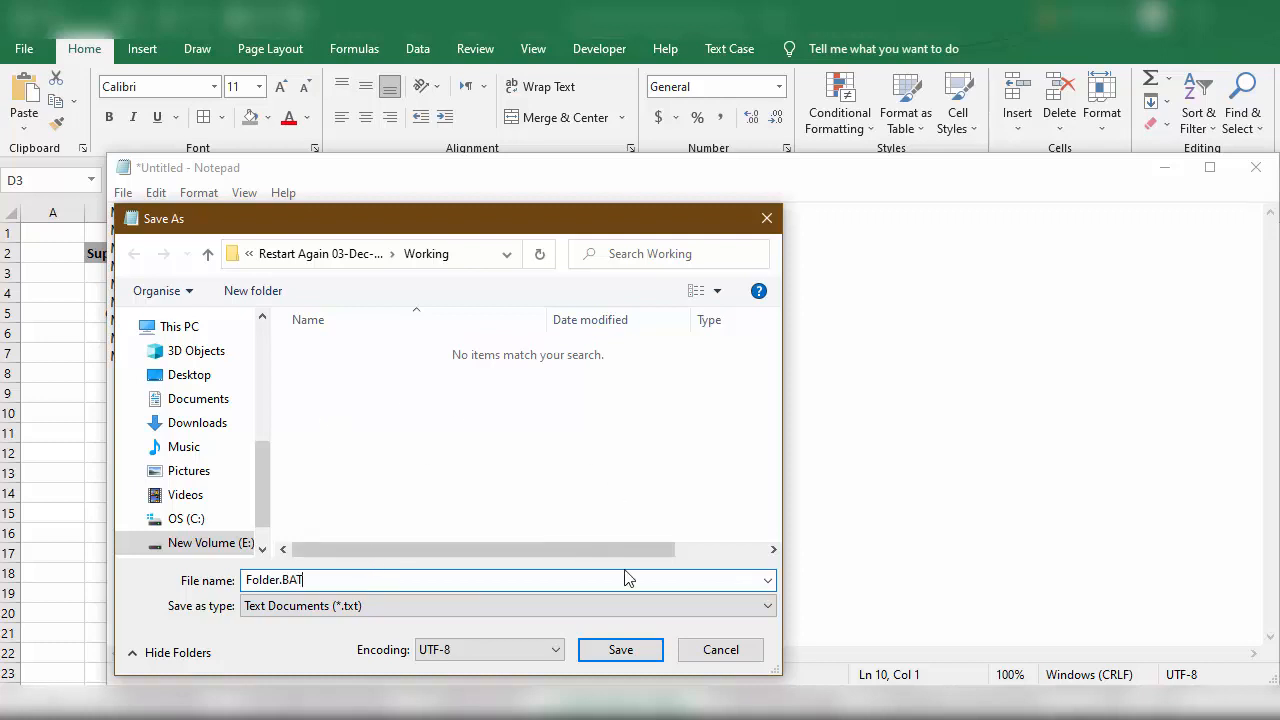
{"action": "left_click", "coordinate": [620, 648]}
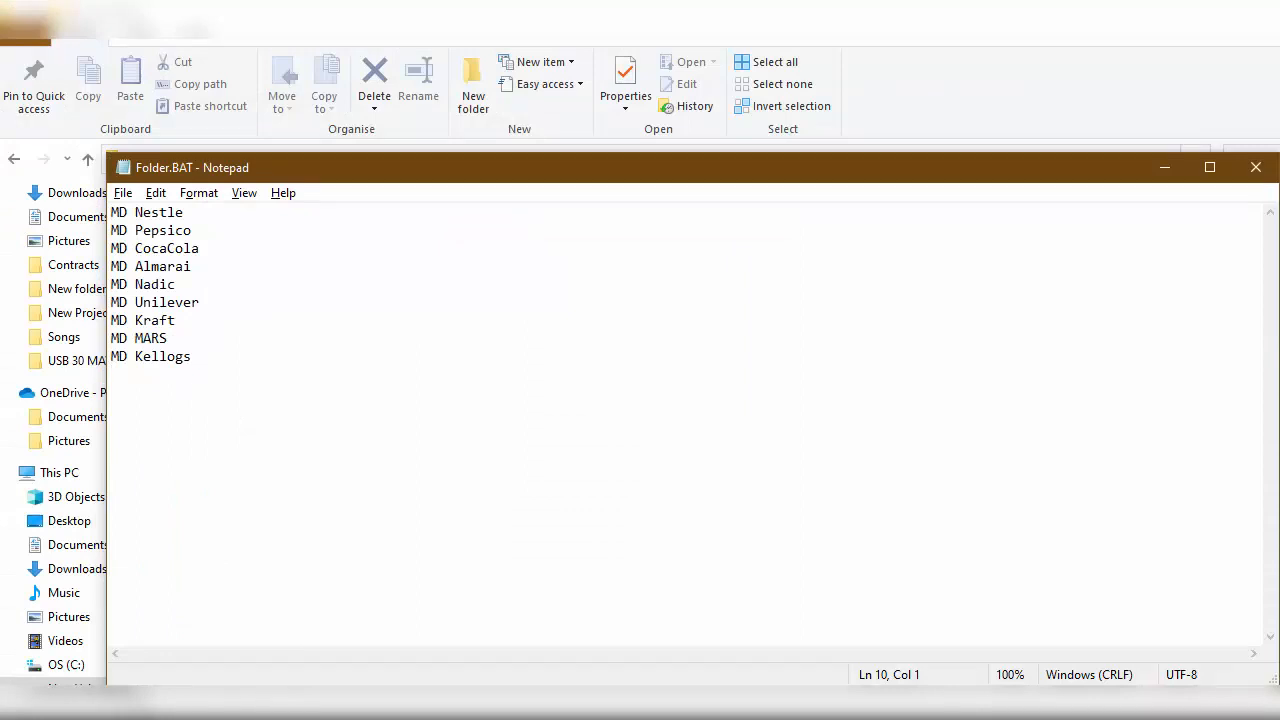
Bring the Working folder window forward and select the Folder.BAT batch file.
{"action": "left_click", "coordinate": [1252, 168]}
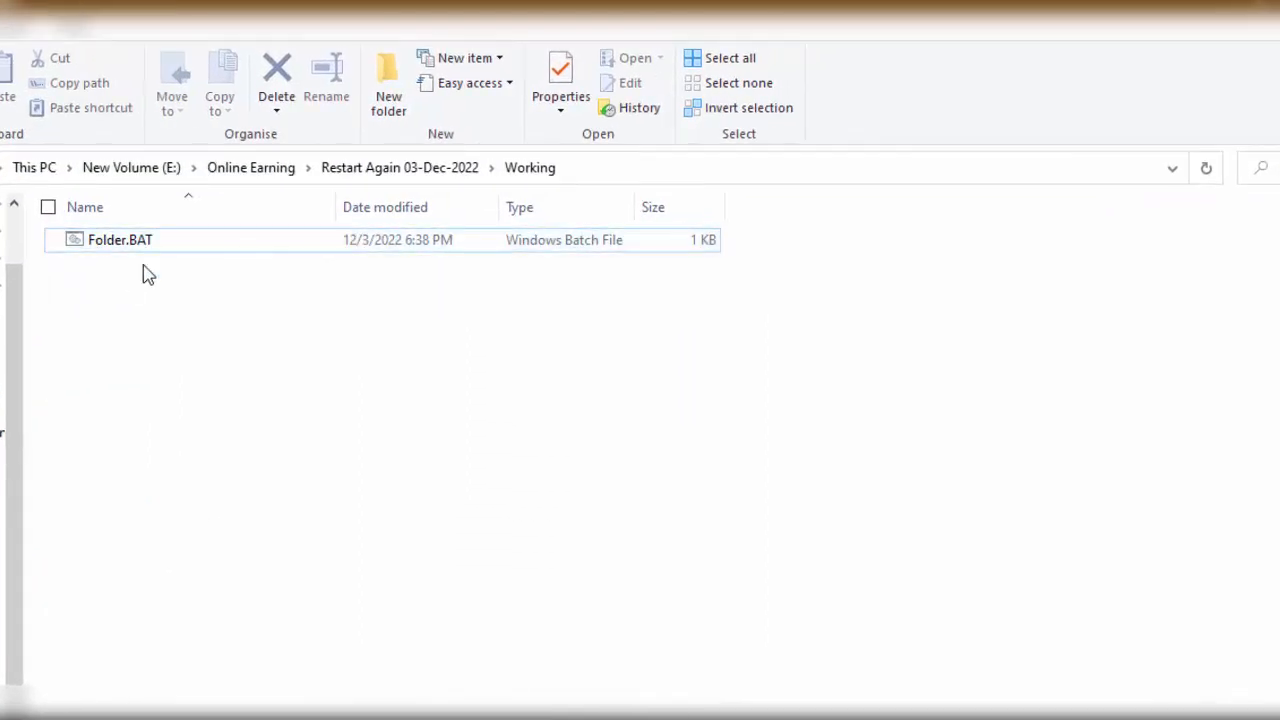
{"action": "left_click", "coordinate": [120, 240]}
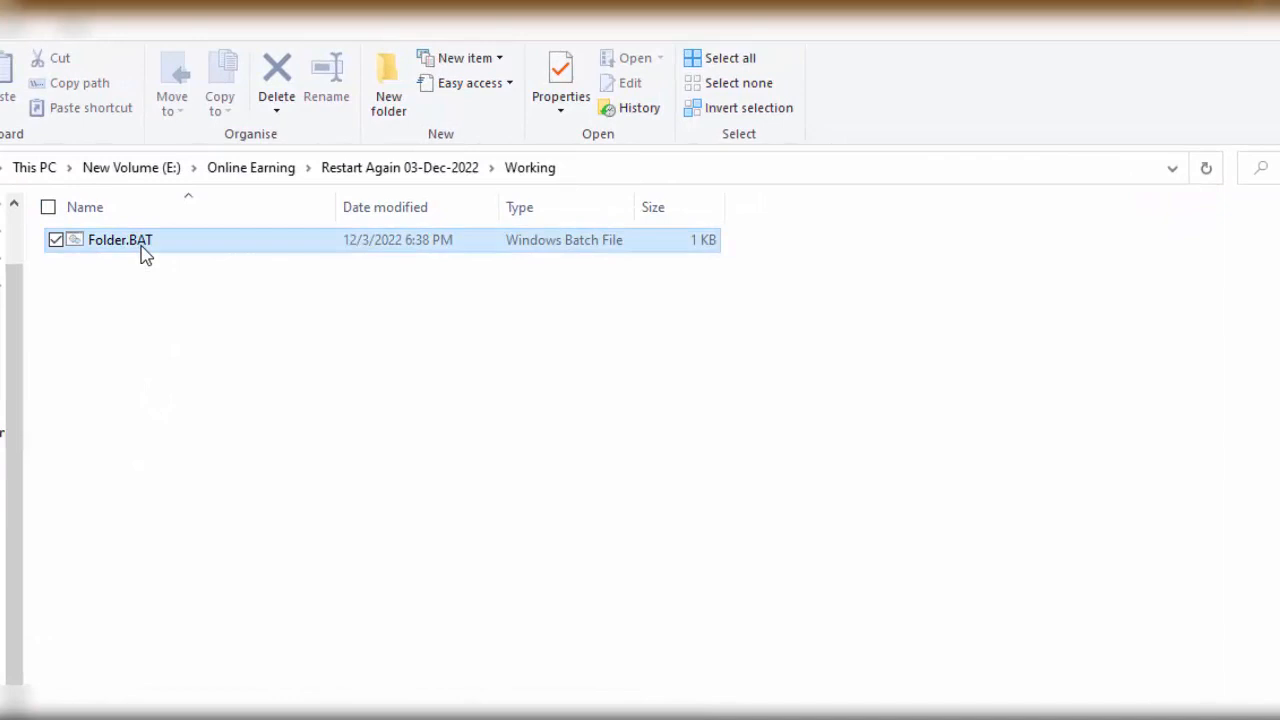